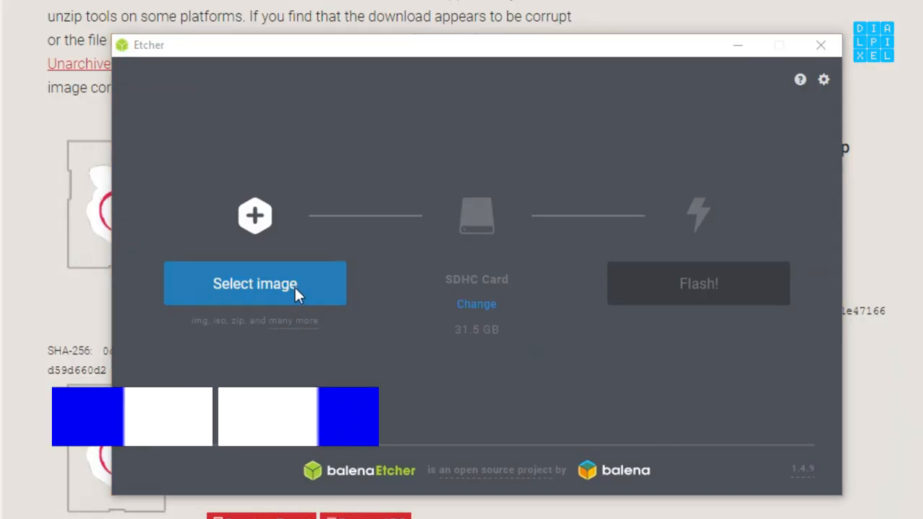
Step: Scroll the Apache guide down to 'Test the web server' and its Apache2 default page image
left_click(254, 284)
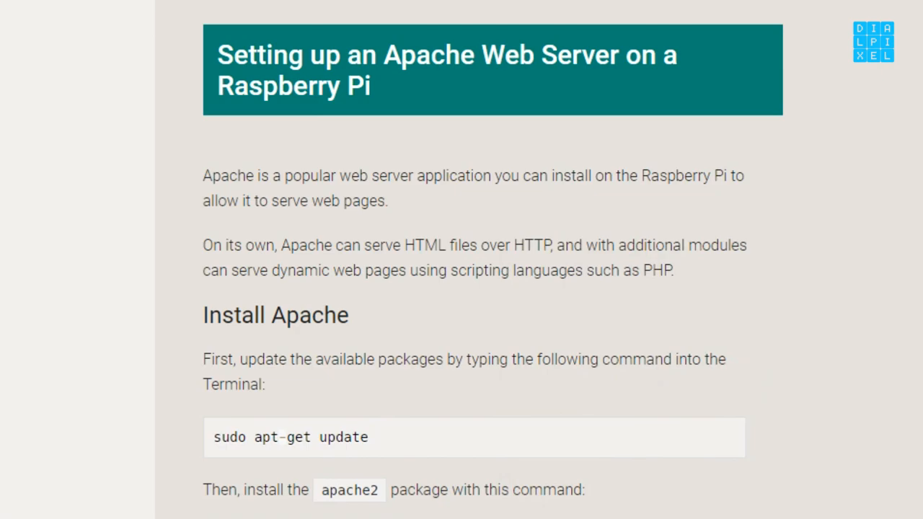
scroll("down", 3)
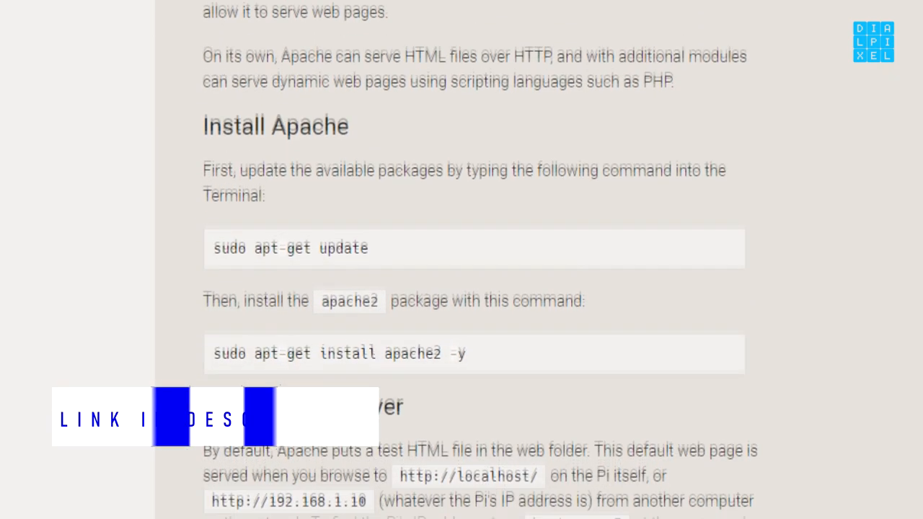
scroll("down", 3)
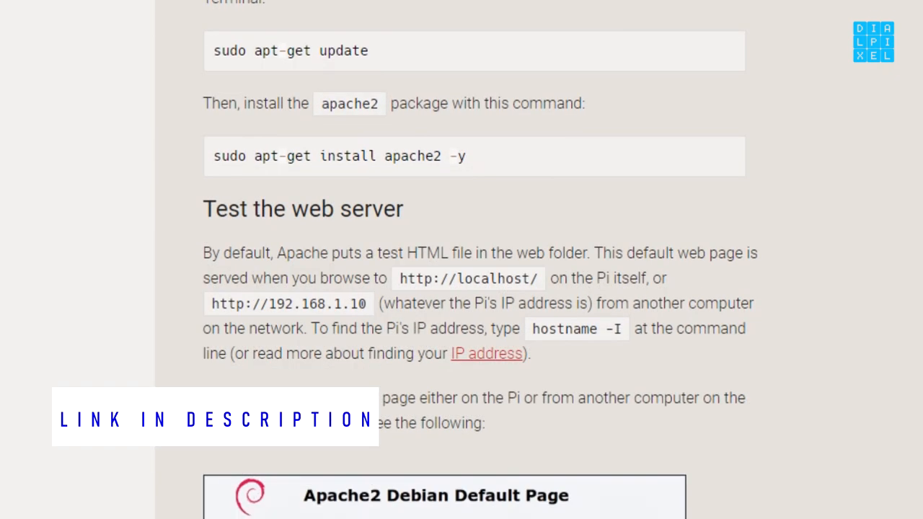
scroll("down", 3)
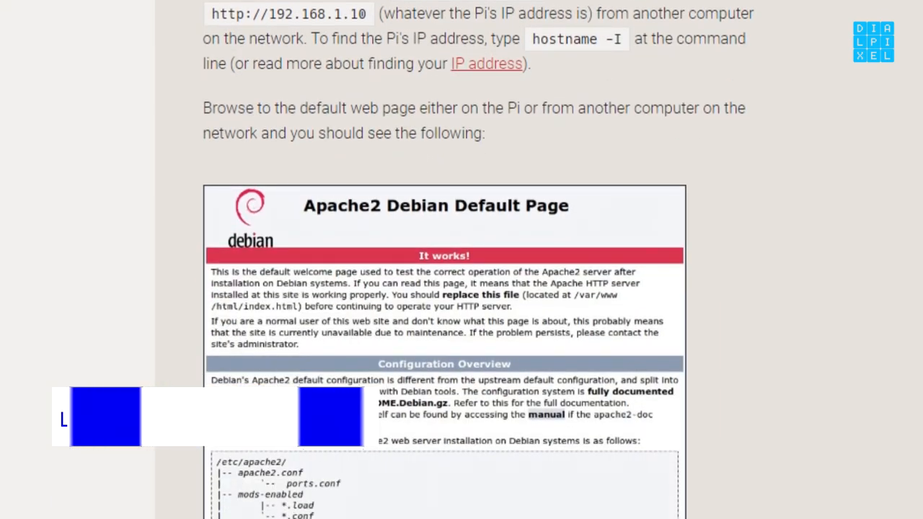
scroll("down", 3)
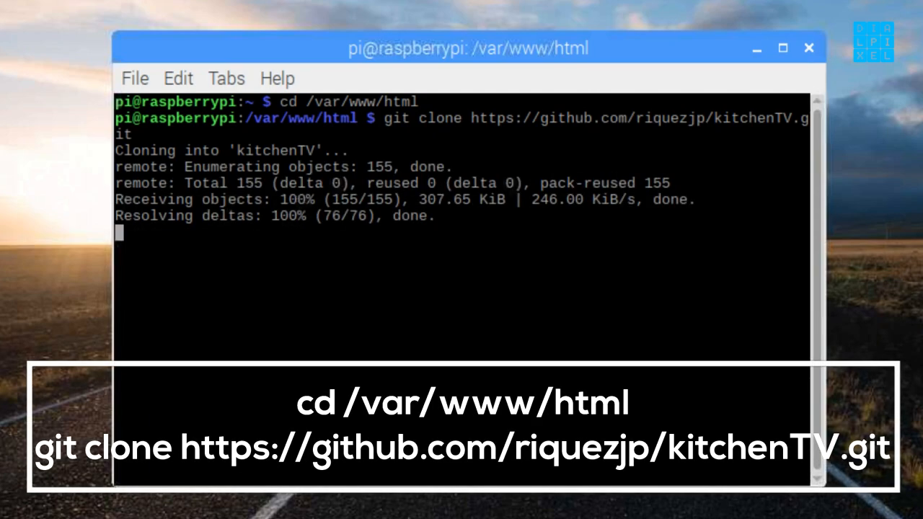
mouse_move(461, 426)
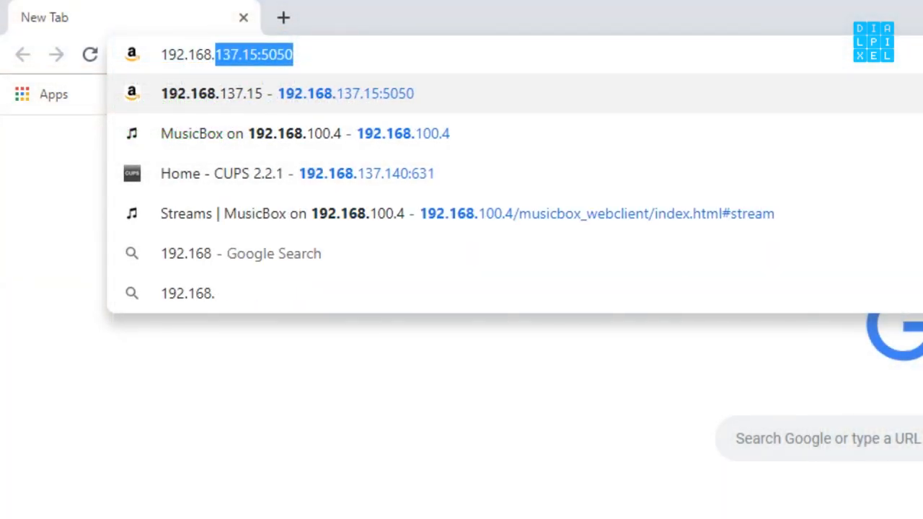
Step: Browse to 192.168.100.13 in Chrome and open /var/www/html/config.php in Geany
type("192.168.100.13")
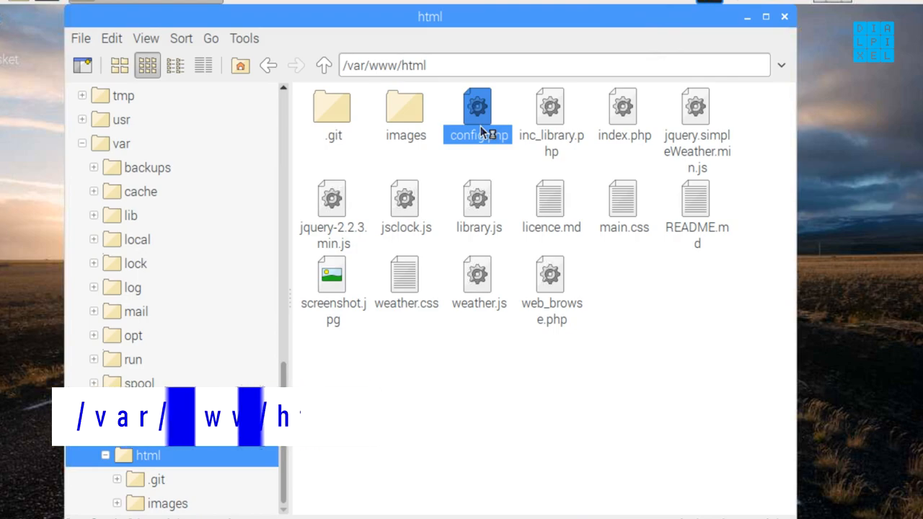
double_click(478, 115)
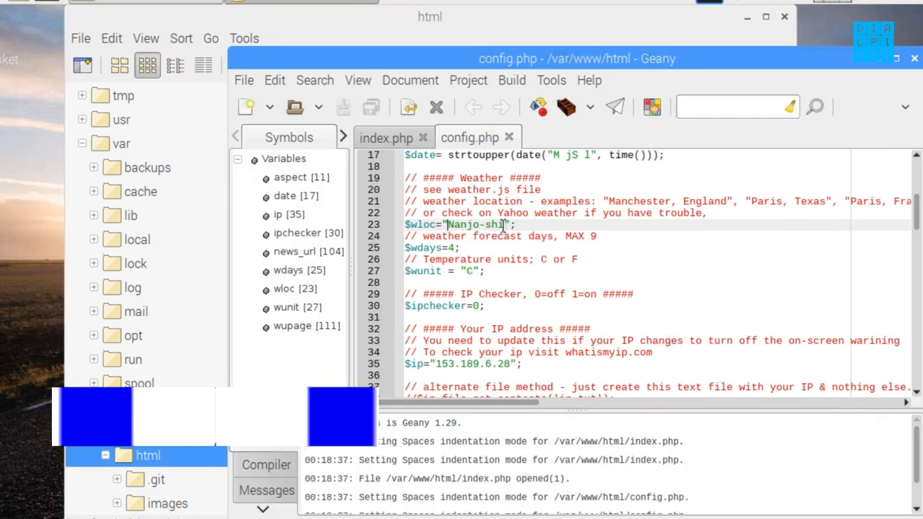
Step: Paste Fwxuzl4ZrHo into the France 24 News url quotes on line 67 and save
scroll("up", 3)
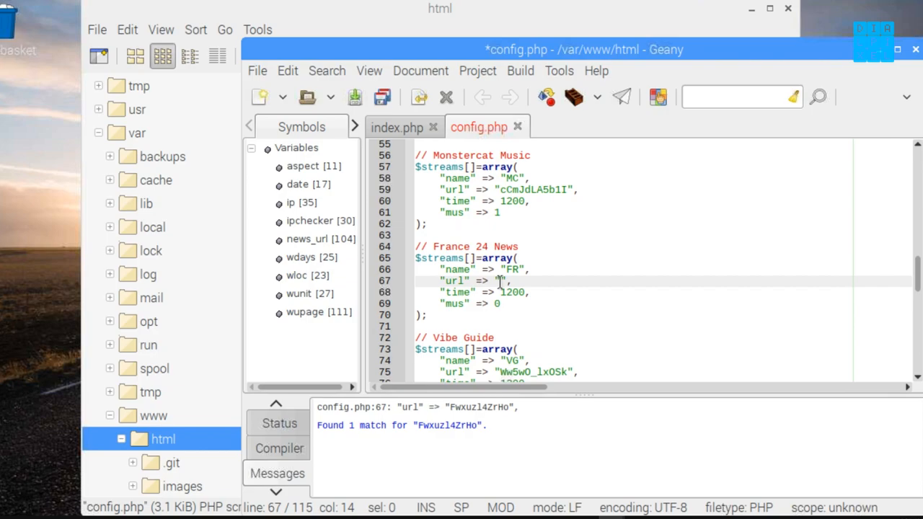
right_click(501, 281)
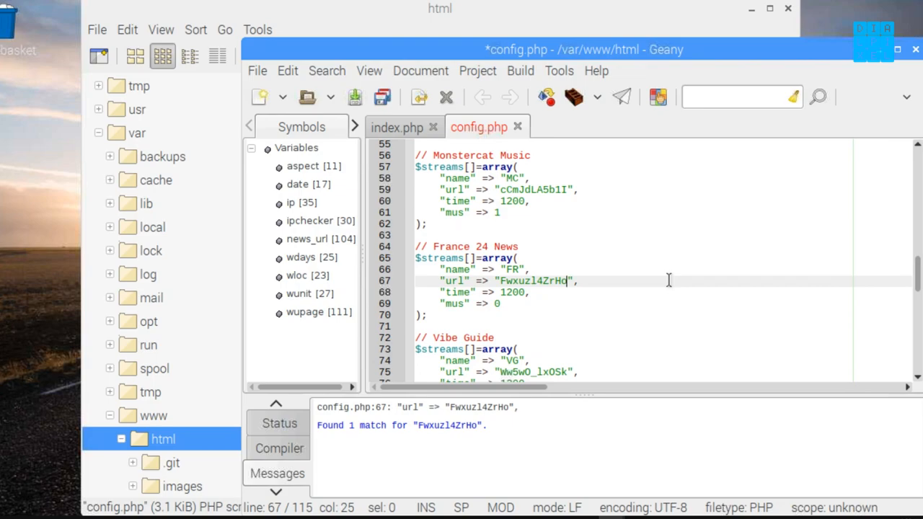
left_click(258, 70)
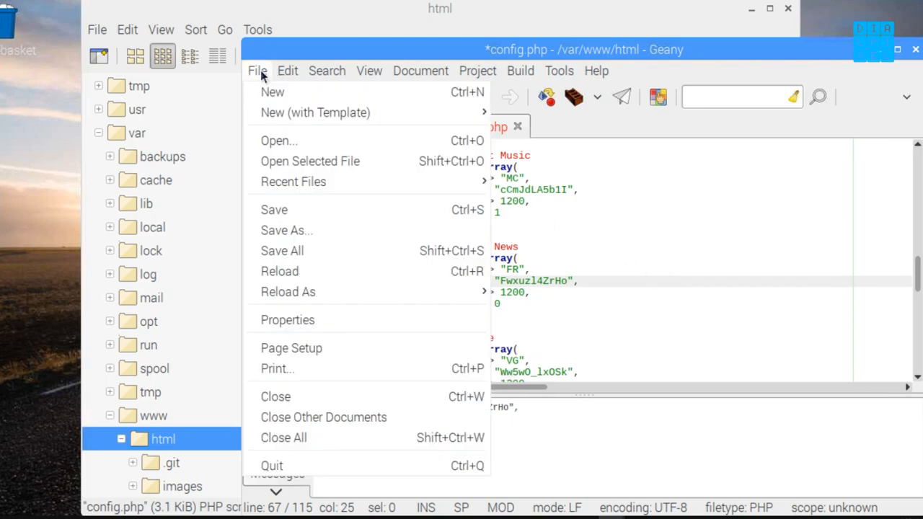
mouse_move(274, 210)
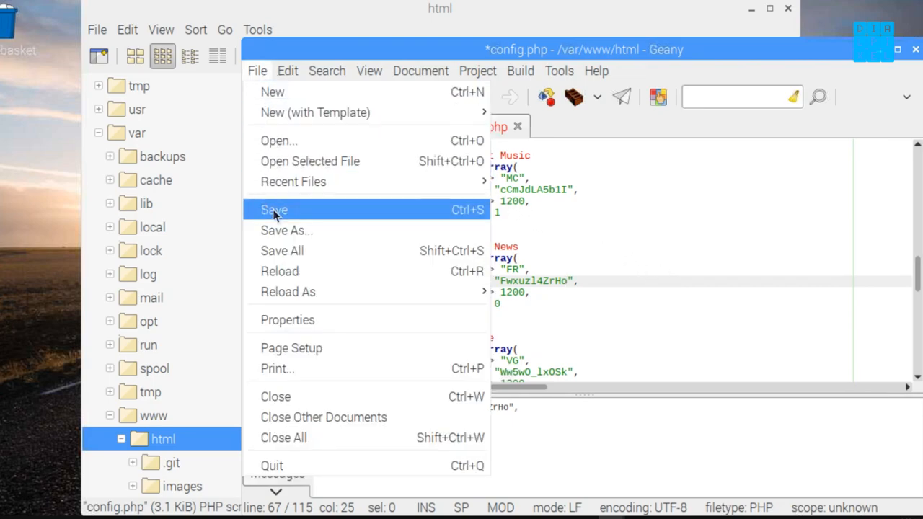